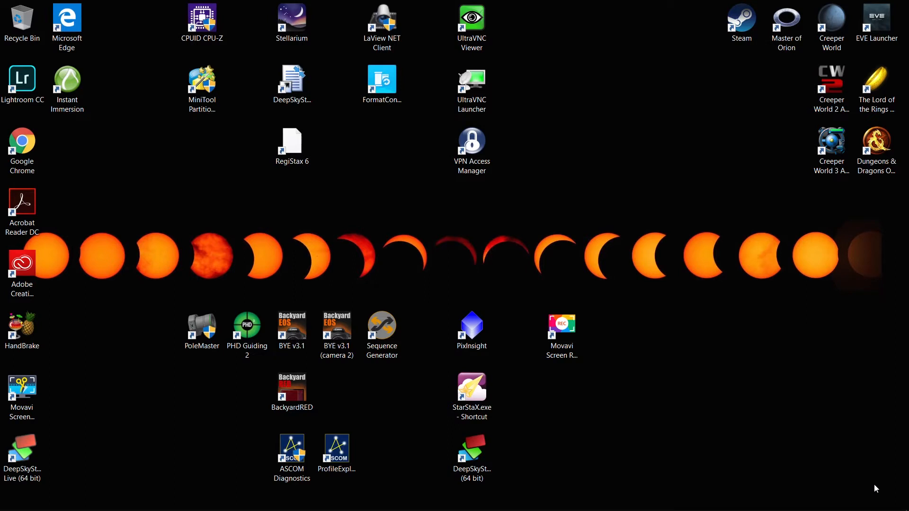
Step: Launch PoleMaster from the desktop so the live northern-sky camera feed appears
double_click(201, 325)
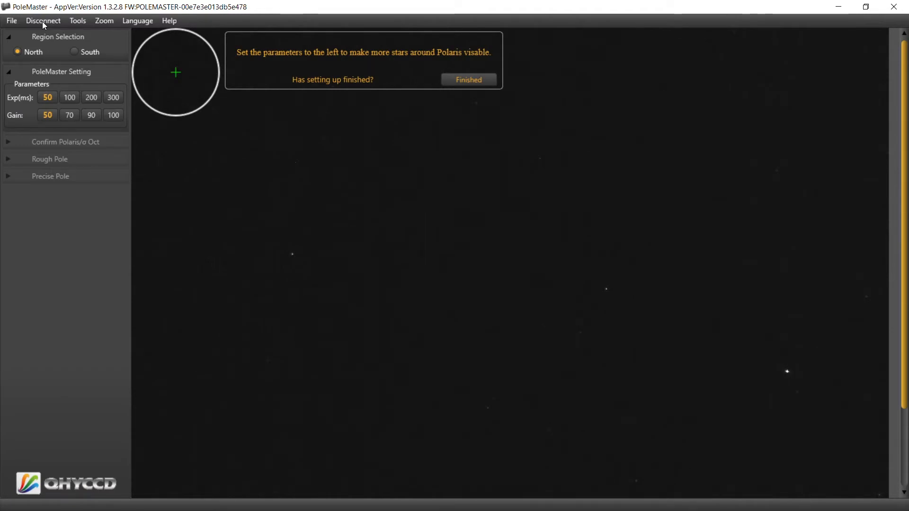
mouse_move(430, 63)
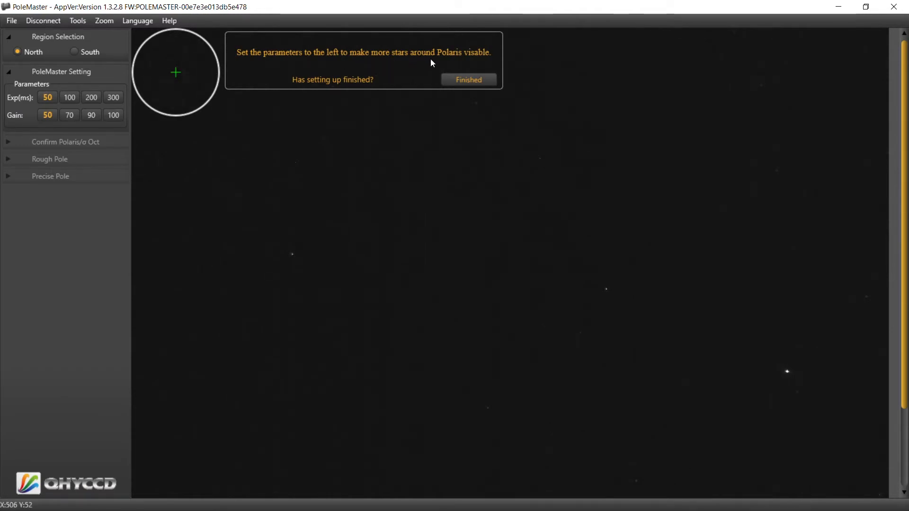
mouse_move(724, 335)
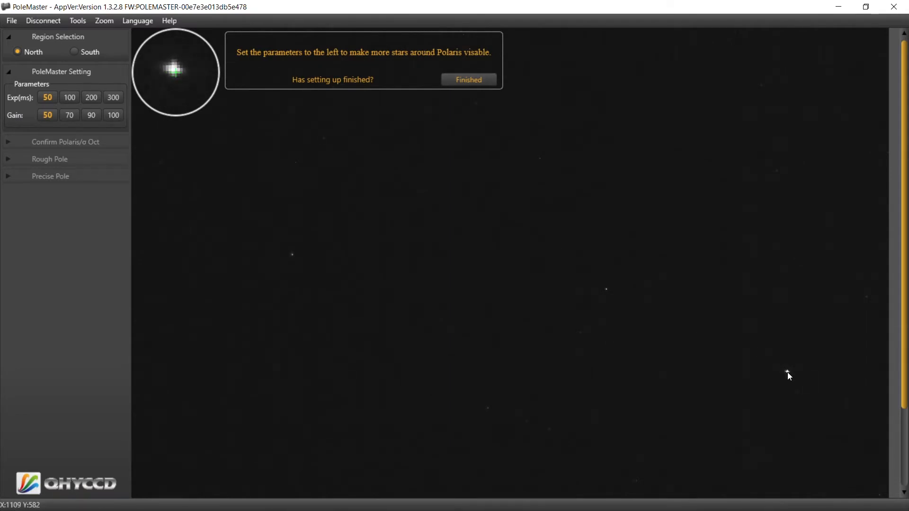
mouse_move(232, 258)
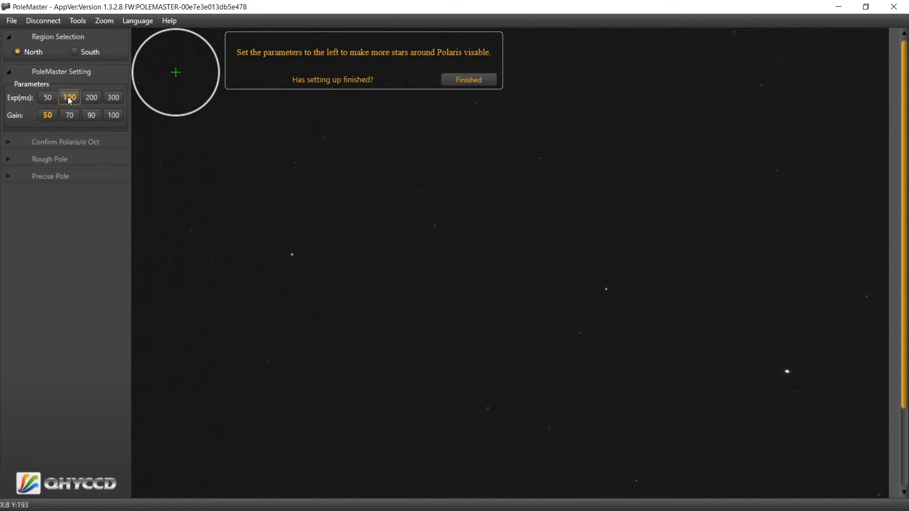
Step: Raise the exposure to 200 ms at gain 50 to reveal more stars around Polaris
click(91, 97)
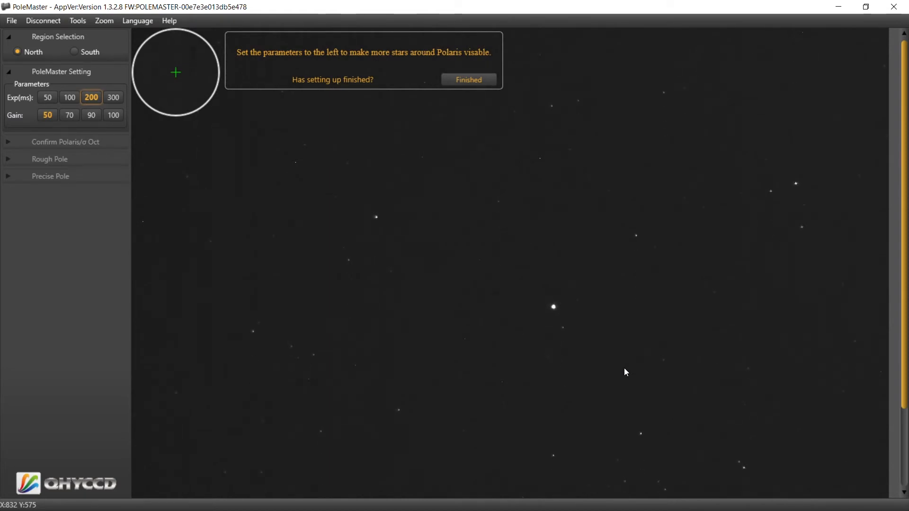
mouse_move(488, 141)
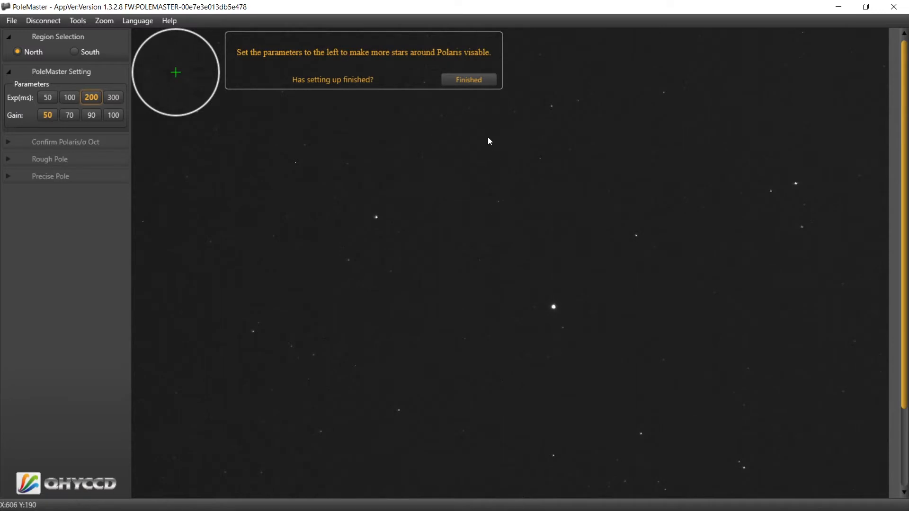
Step: Finish camera setup and rotate the Polaris template onto the surrounding stars
click(468, 79)
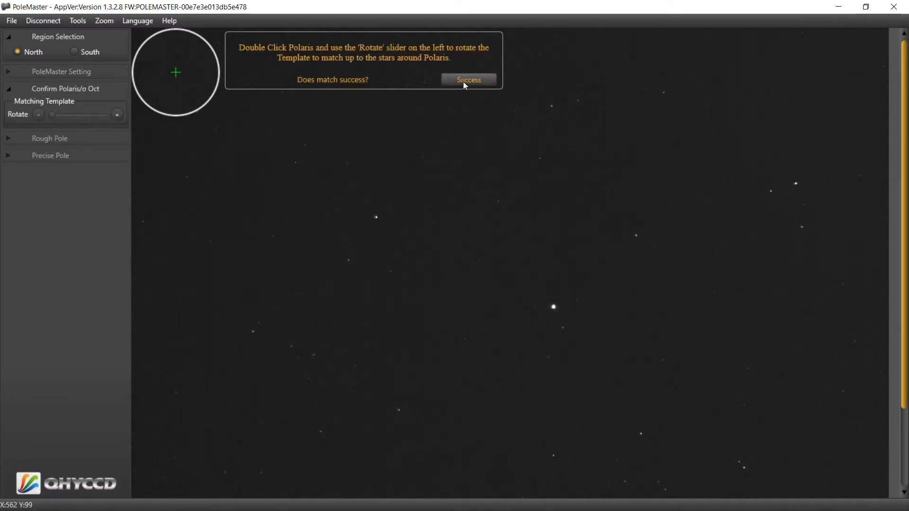
mouse_move(551, 263)
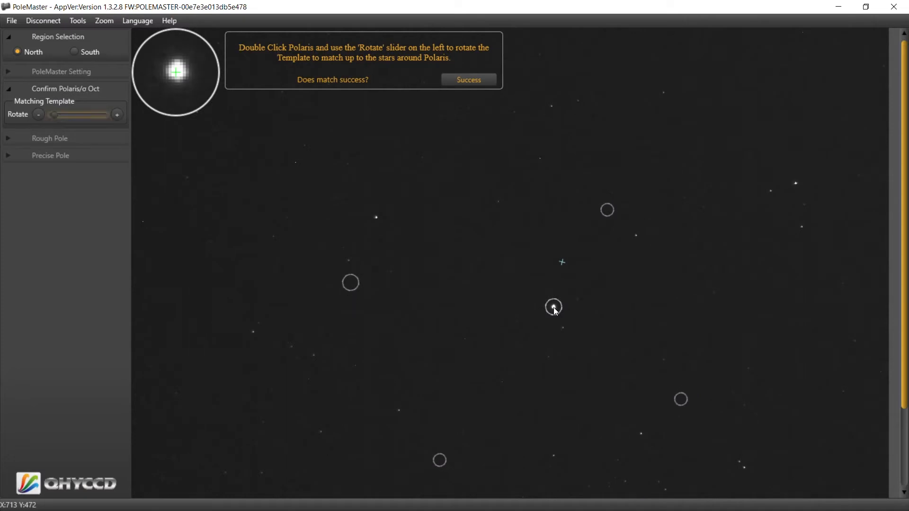
click(39, 114)
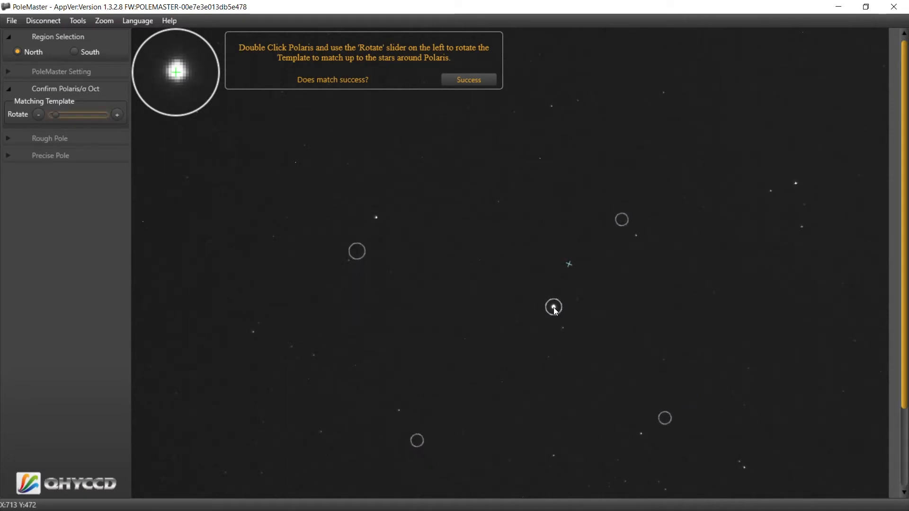
click(117, 114)
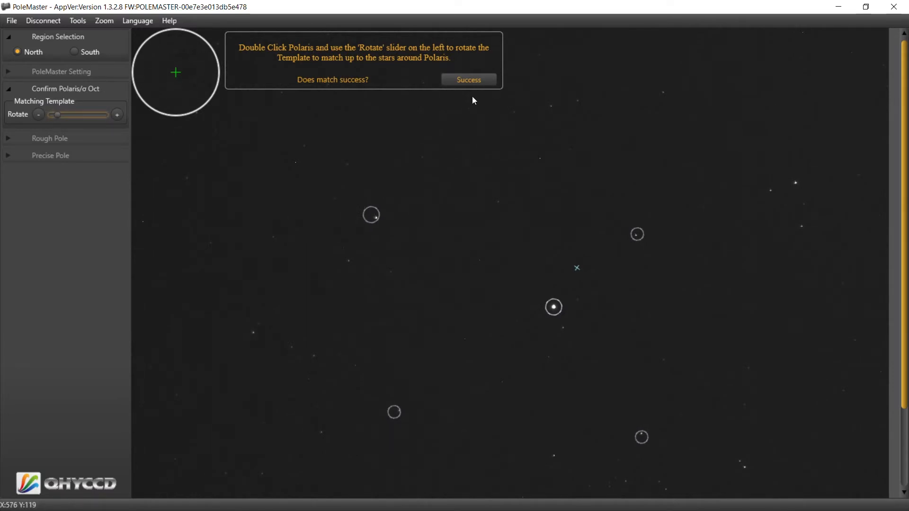
Step: Accept the template match with Success, entering the Rough Pole step
click(468, 80)
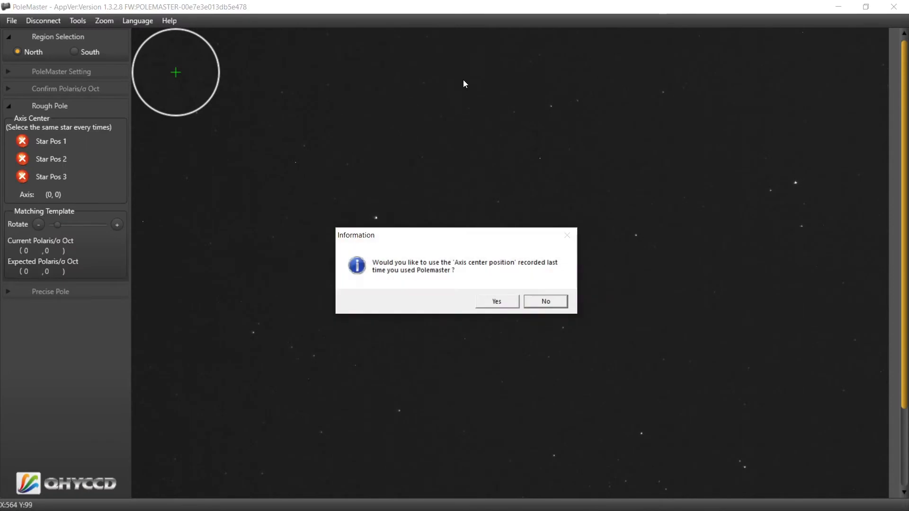
mouse_move(420, 268)
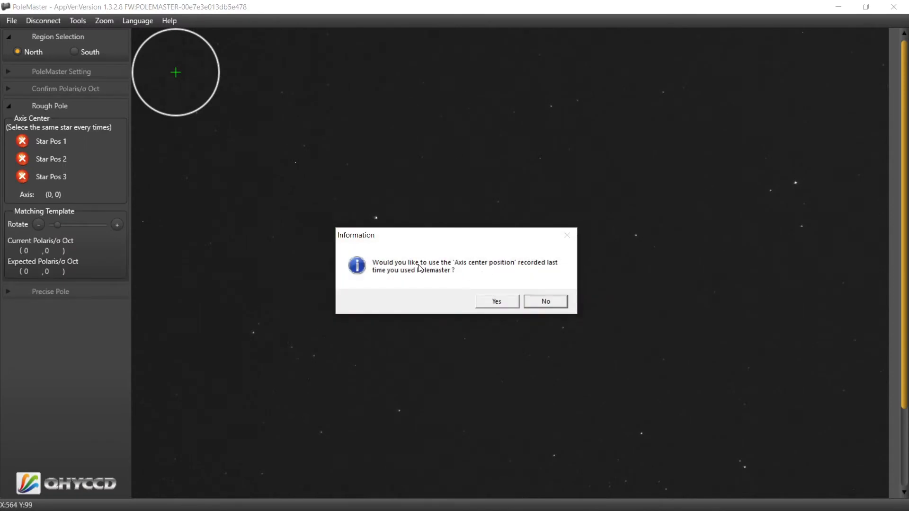
mouse_move(546, 301)
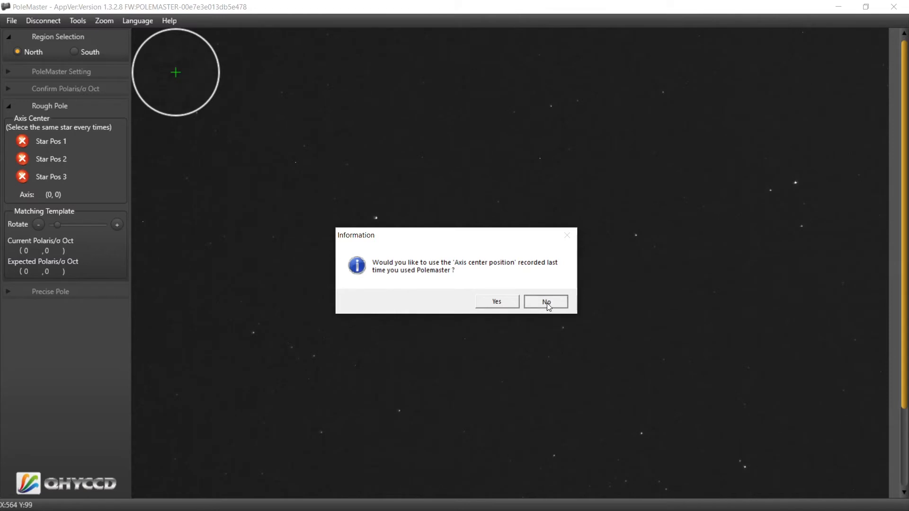
Step: Decline the old axis centre, record star position 2 on the same star and confirm both RA rotations
click(546, 301)
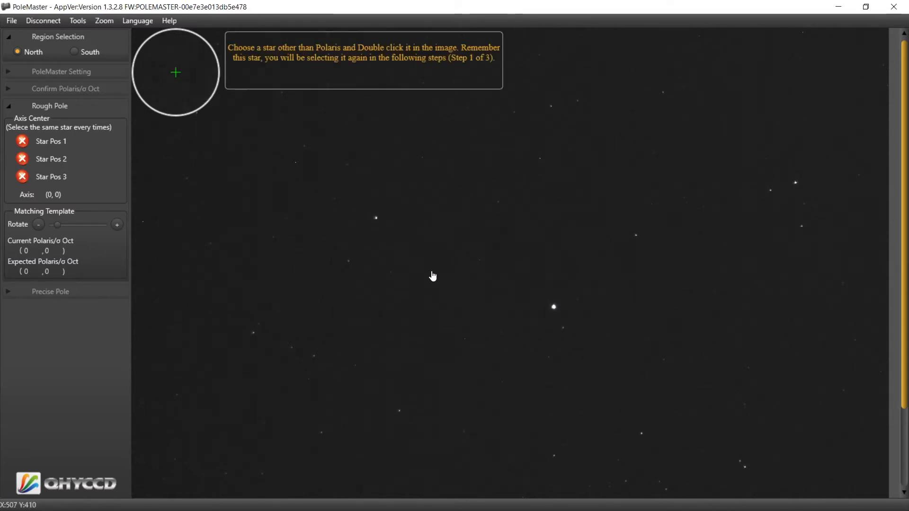
mouse_move(319, 67)
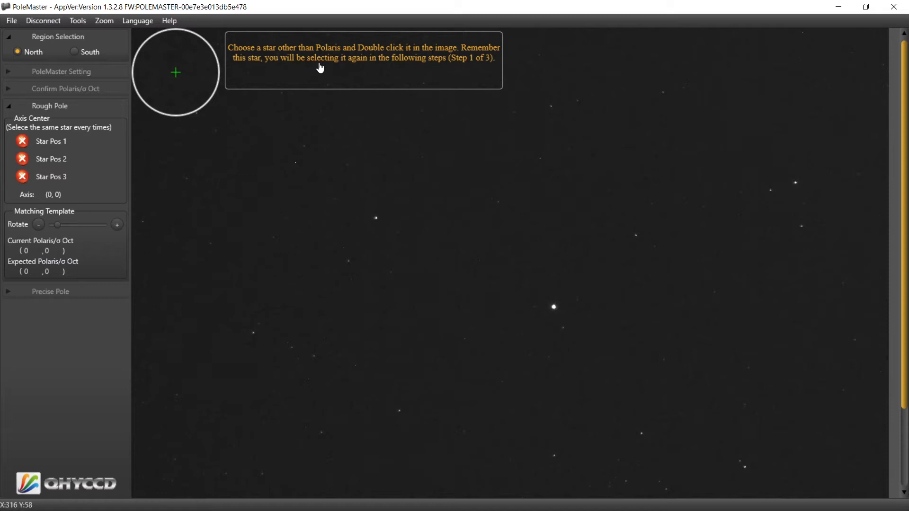
mouse_move(391, 177)
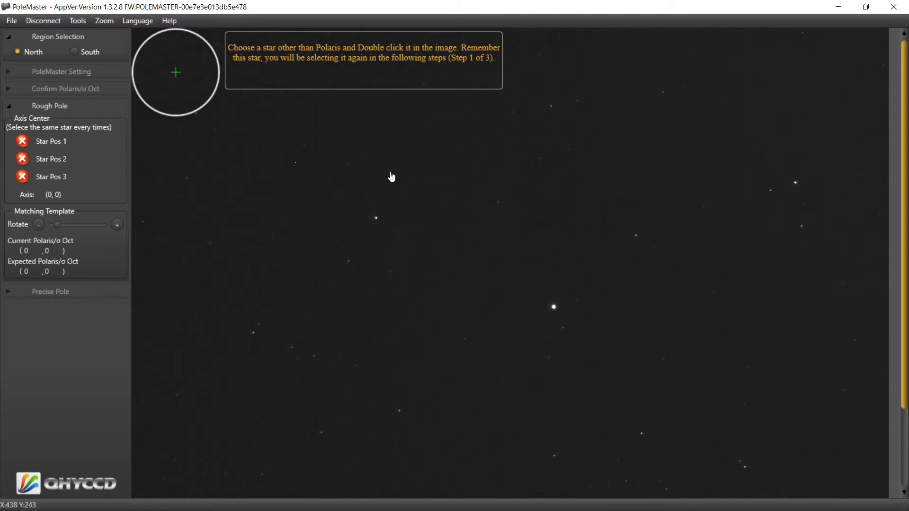
mouse_move(380, 221)
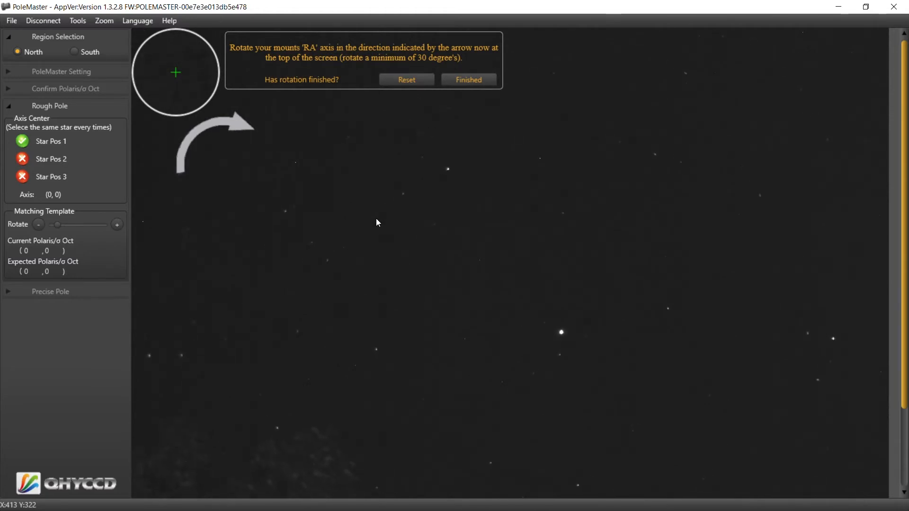
mouse_move(445, 176)
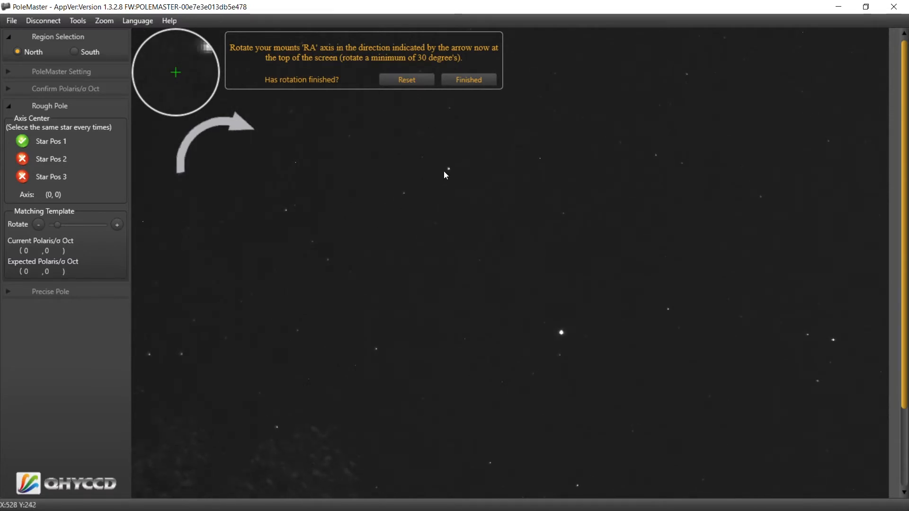
mouse_move(457, 136)
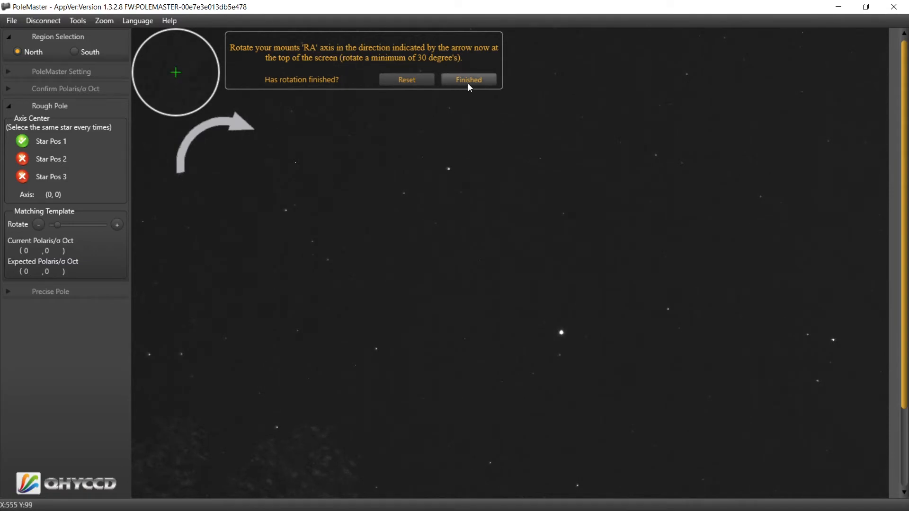
click(468, 80)
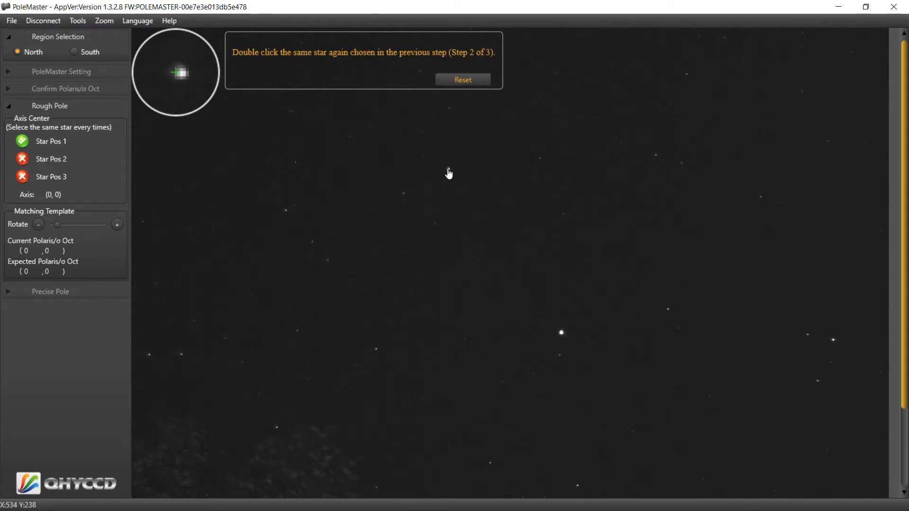
double_click(181, 74)
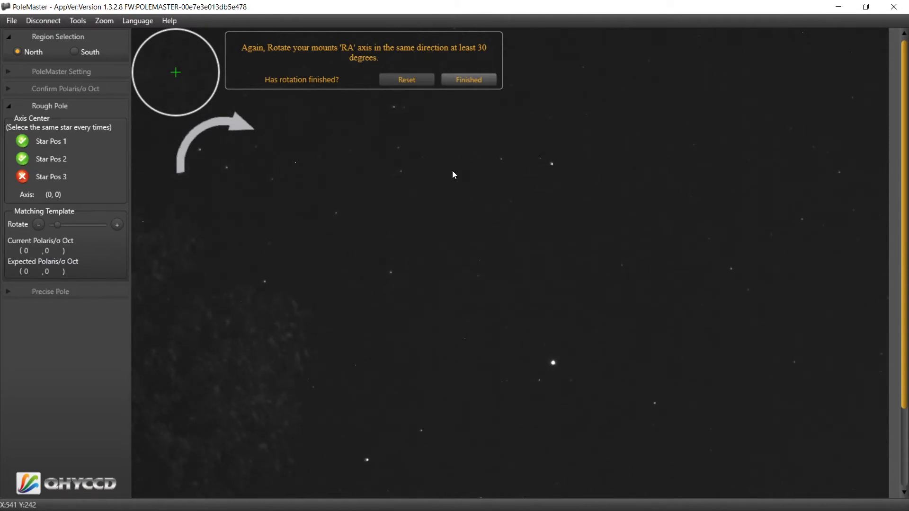
mouse_move(469, 79)
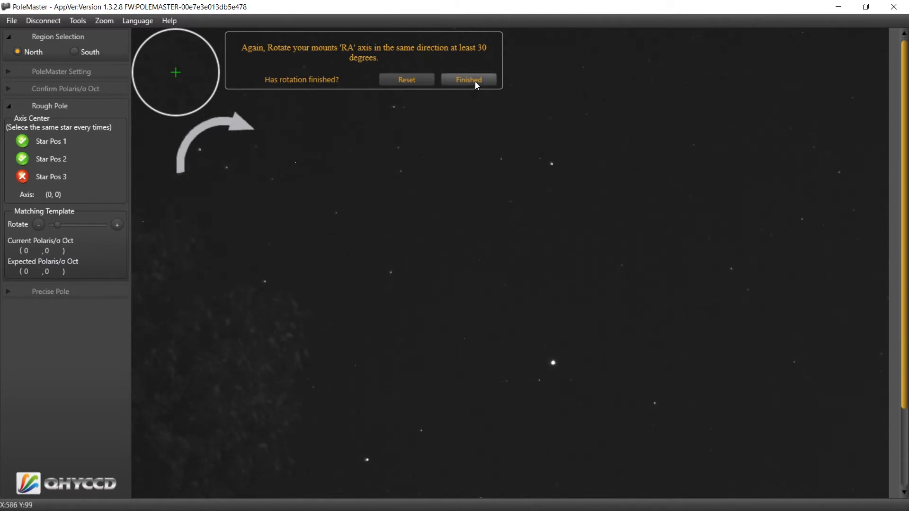
click(468, 80)
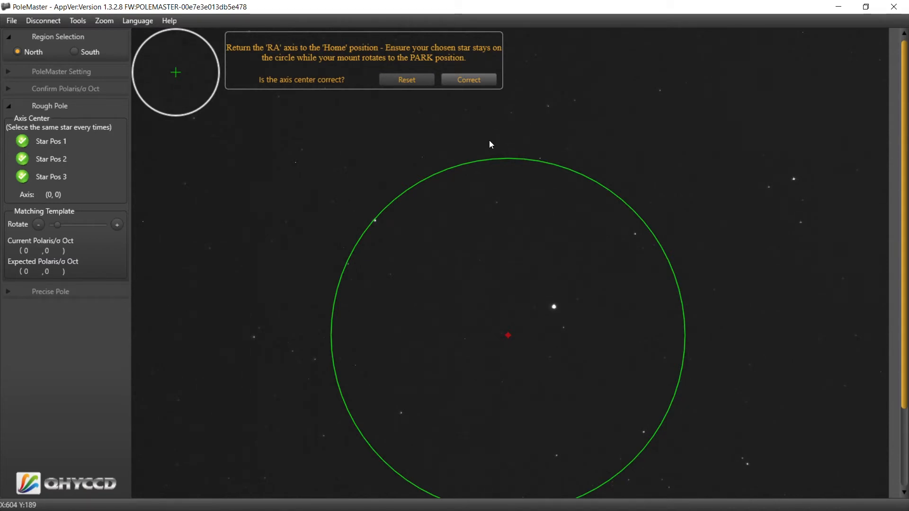
mouse_move(486, 141)
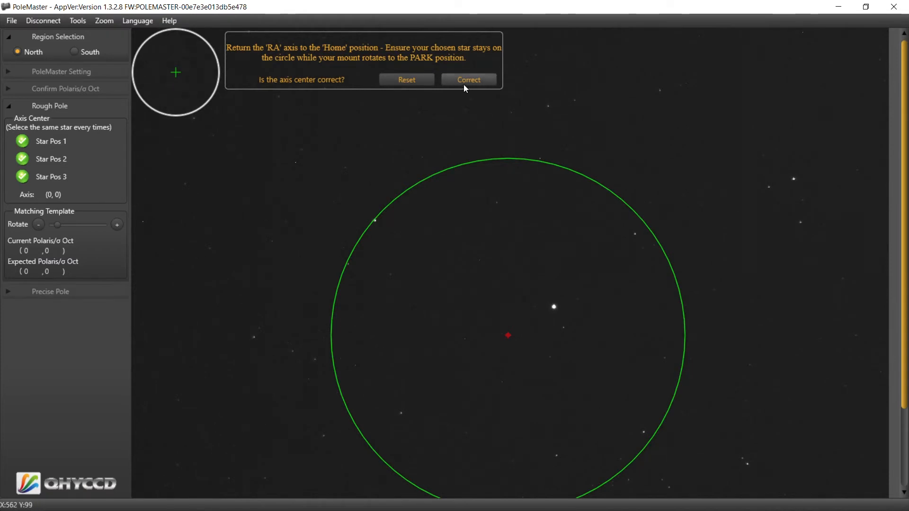
Step: Accept the calculated axis center at (636, 519) as correct
click(469, 79)
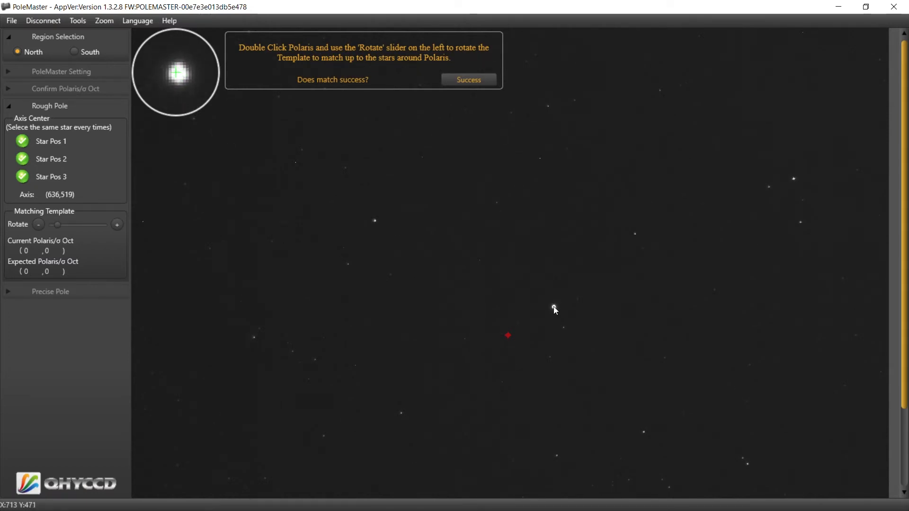
Step: Anchor the star template on Polaris and confirm the match with Success
double_click(554, 307)
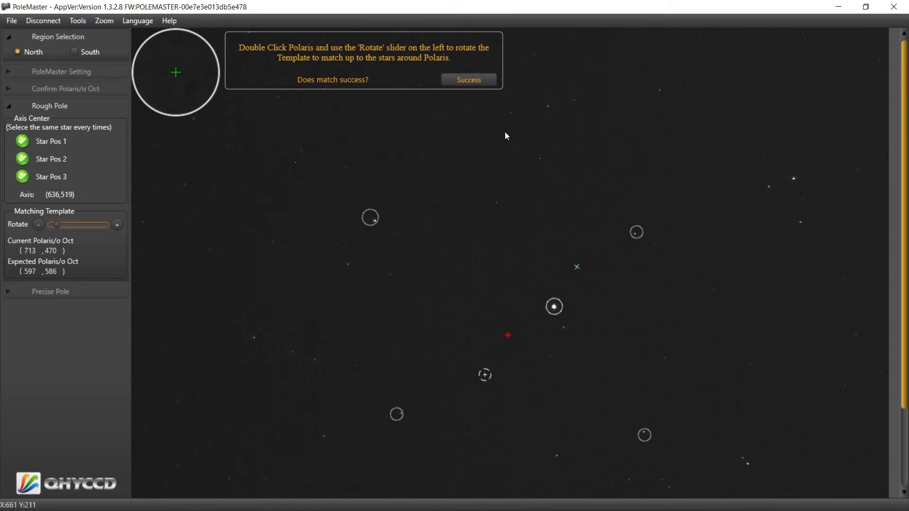
click(467, 79)
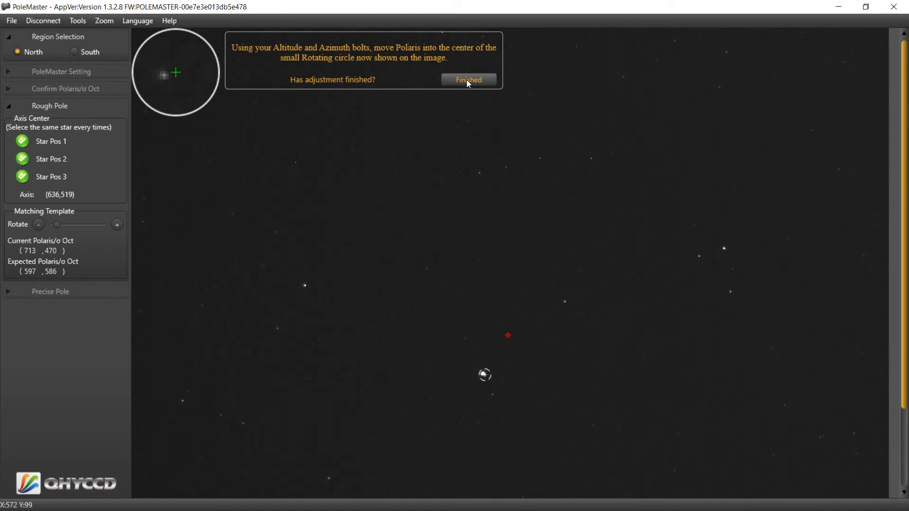
mouse_move(529, 418)
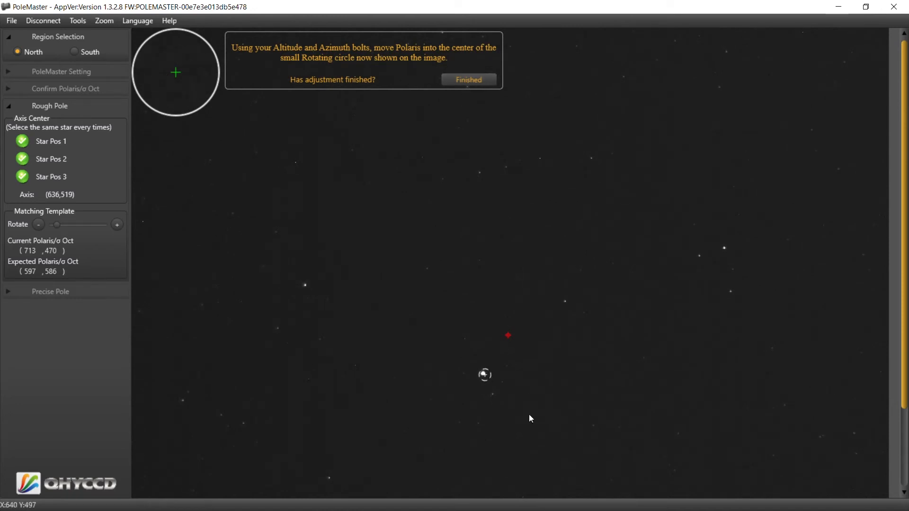
mouse_move(485, 377)
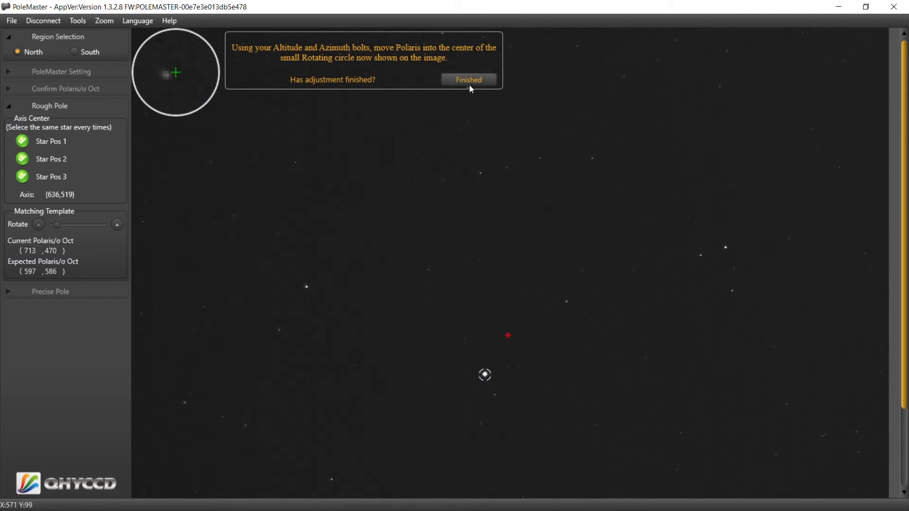
Step: Confirm Polaris is centered in the small target circle after the bolt adjustment
click(468, 80)
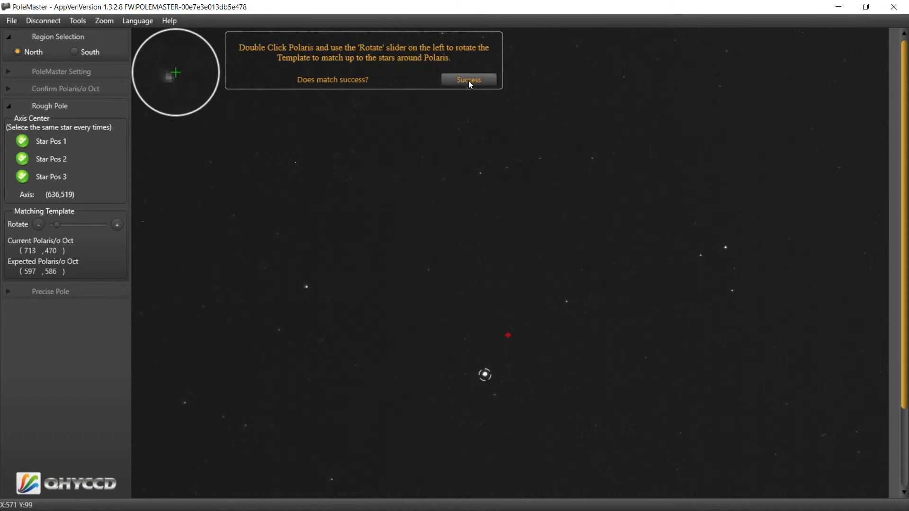
mouse_move(461, 285)
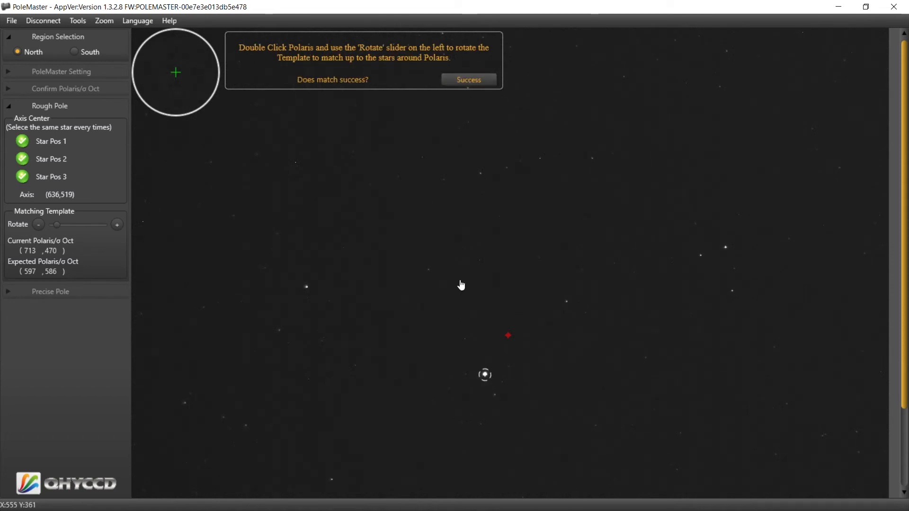
mouse_move(489, 360)
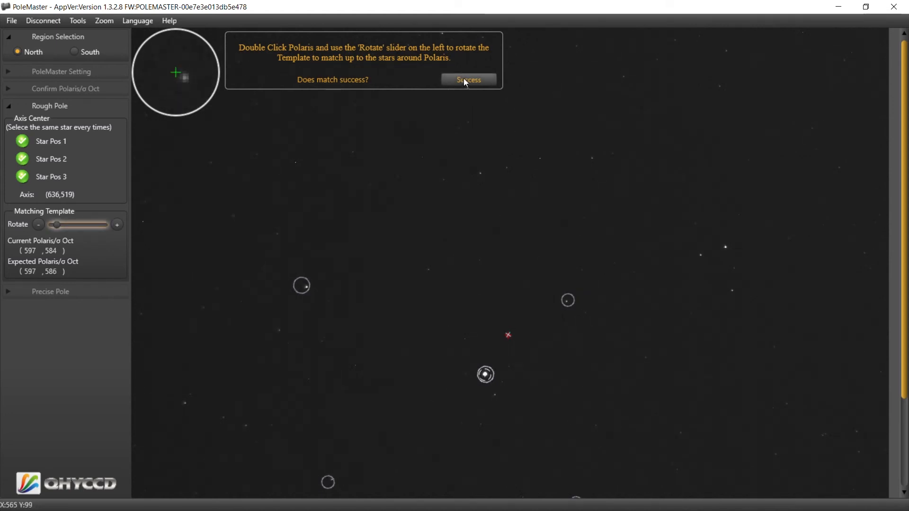
Step: Confirm the repeat template match and start the Precise Pole monitor
click(469, 80)
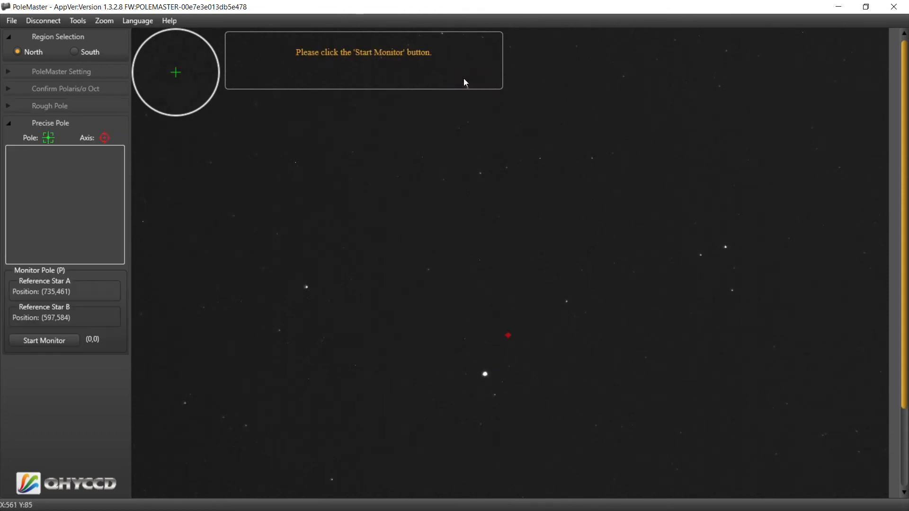
mouse_move(65, 323)
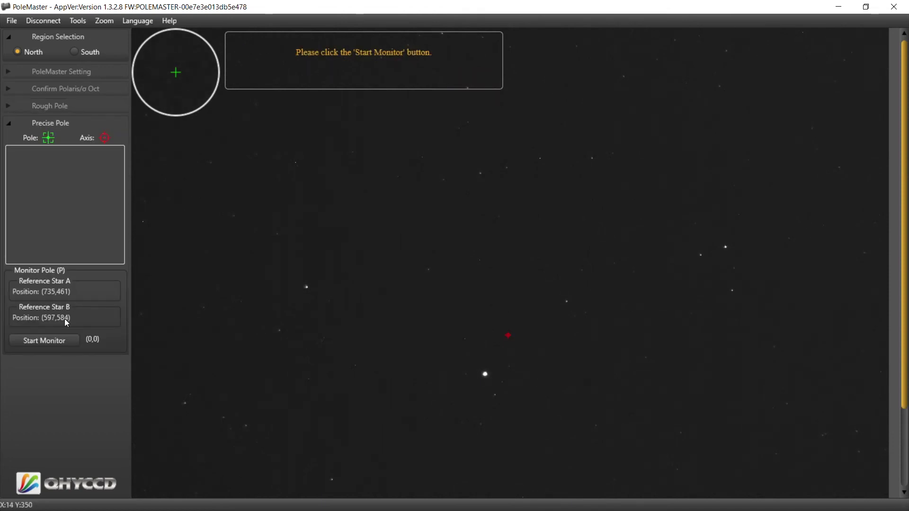
click(44, 340)
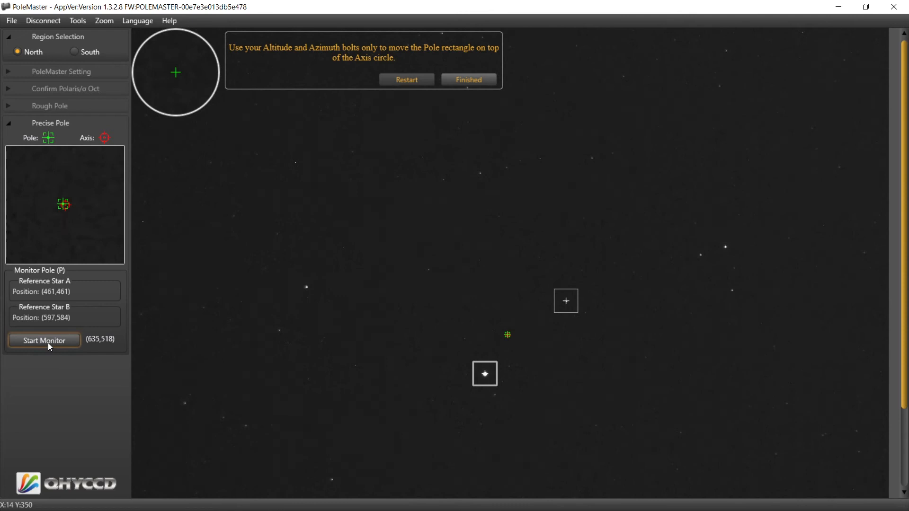
mouse_move(429, 293)
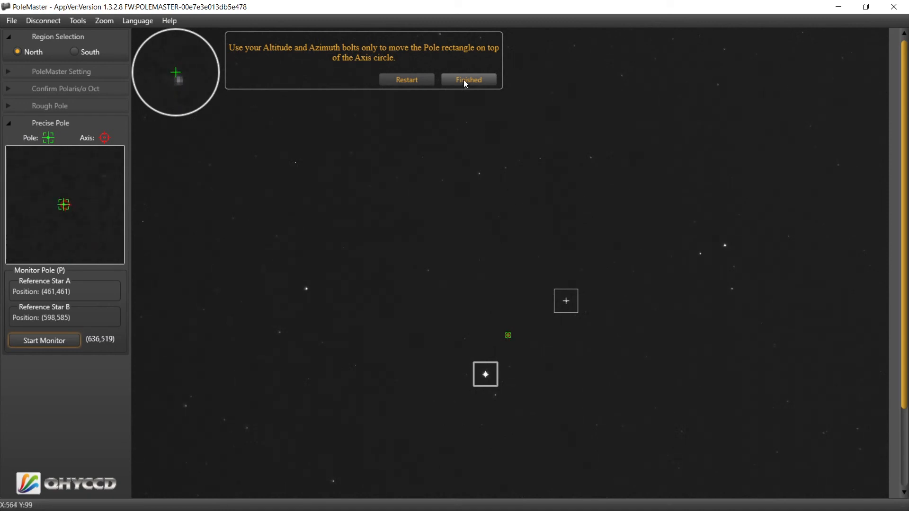
Step: Mark the pole-on-axis adjustment finished, completing the precise alignment
click(467, 79)
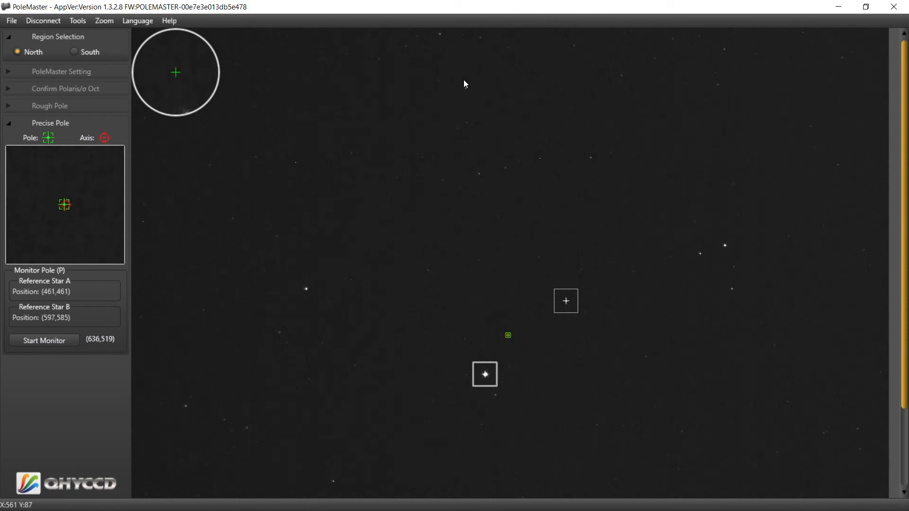
mouse_move(174, 190)
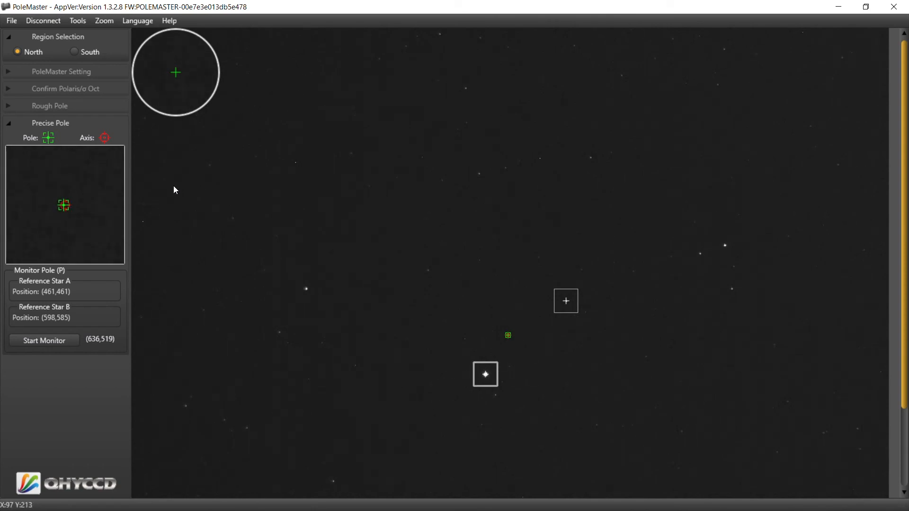
mouse_move(895, 7)
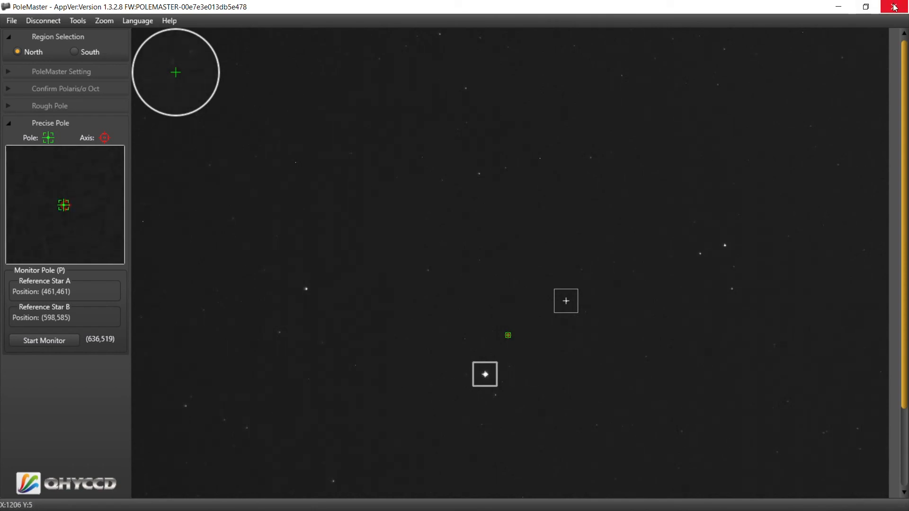